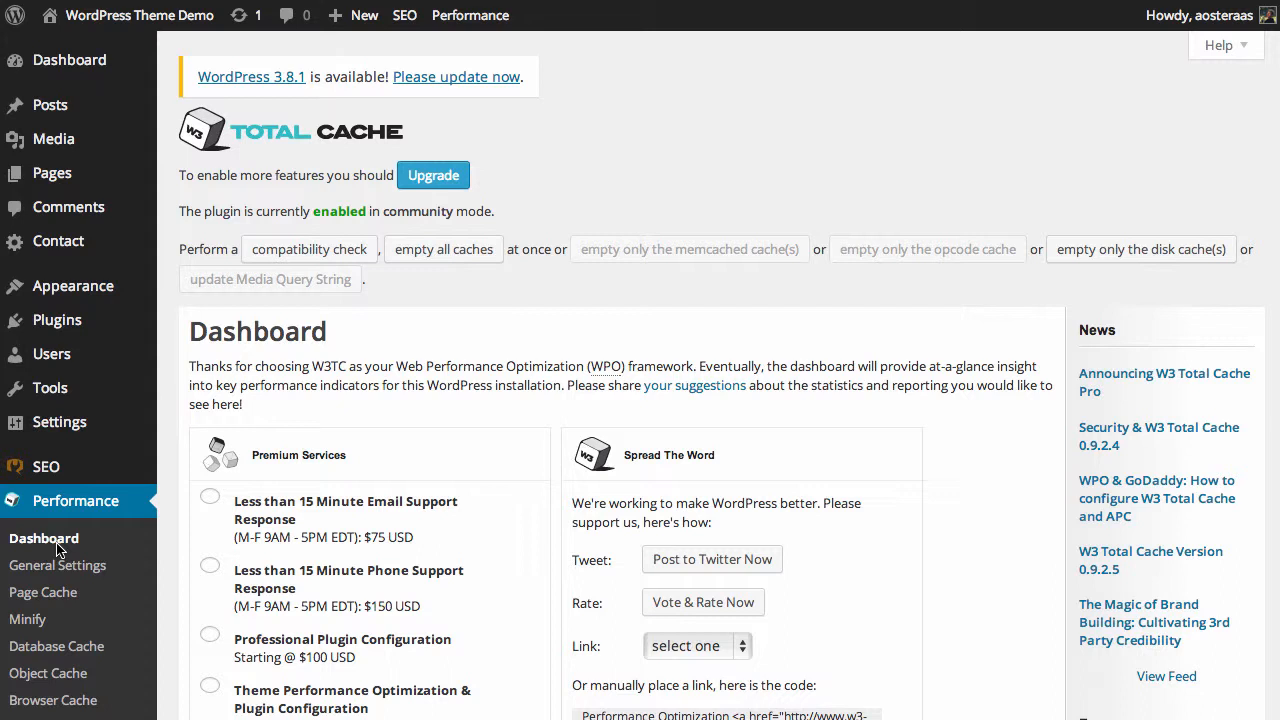
{"action": "mouse_move", "coordinate": [270, 150]}
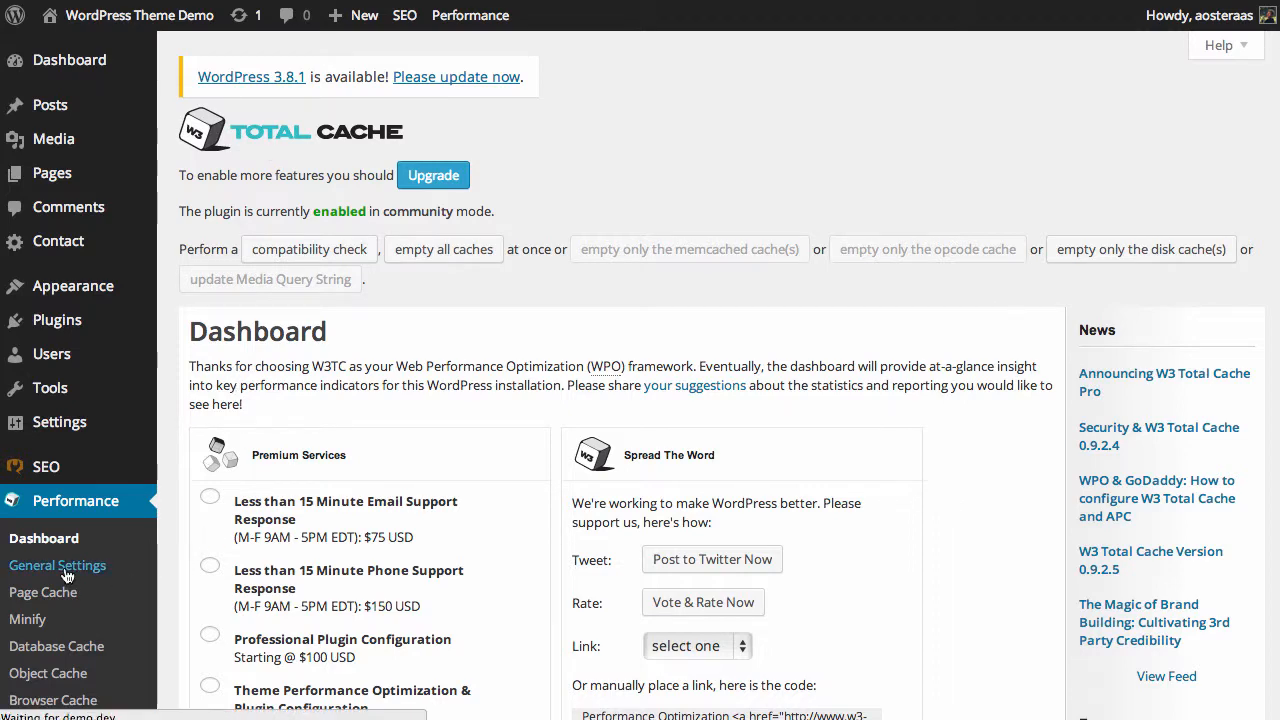
Enable Database Cache in W3 Total Cache General Settings and save all settings.
{"action": "left_click", "coordinate": [56, 564]}
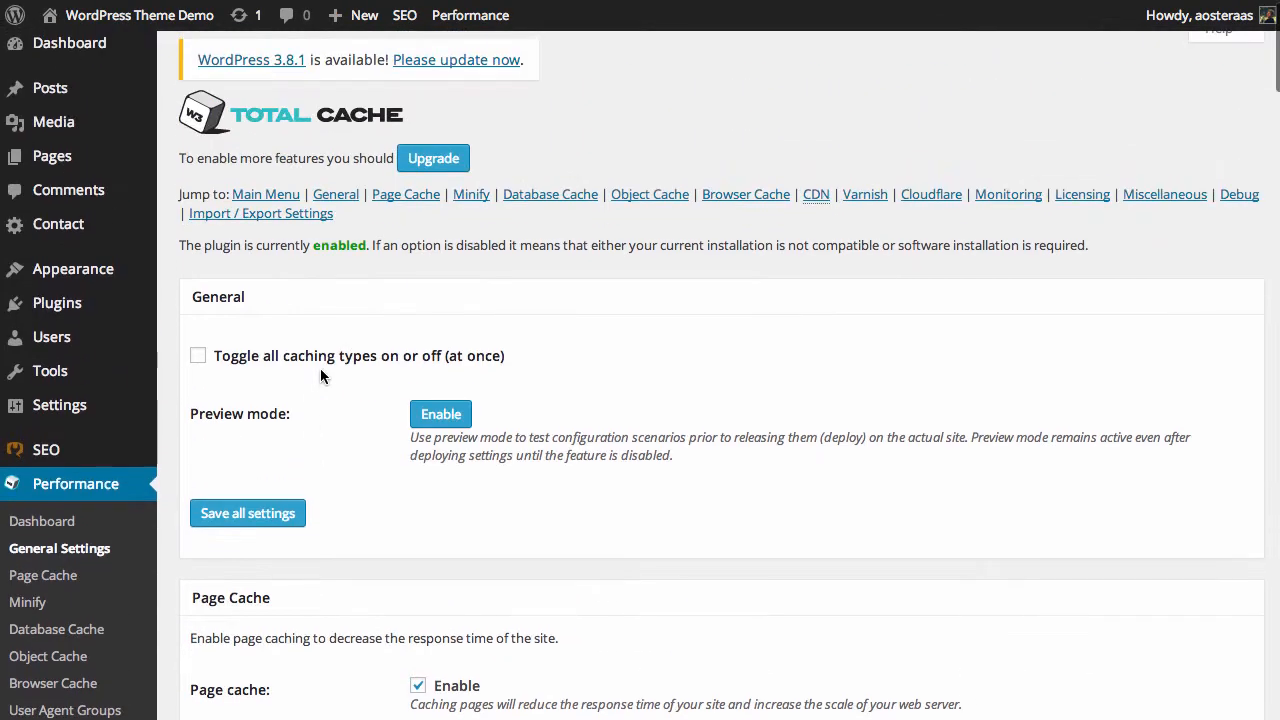
{"action": "scroll", "scroll_direction": "down", "scroll_amount": 3}
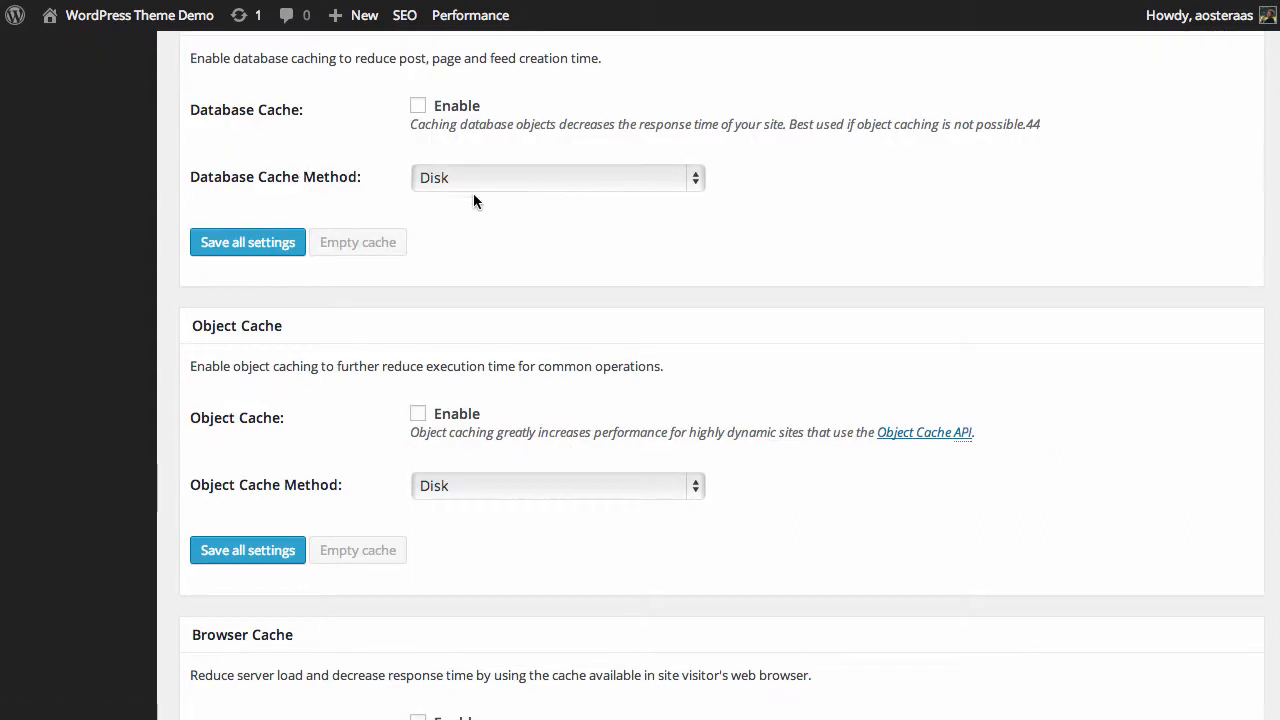
{"action": "left_click", "coordinate": [416, 104]}
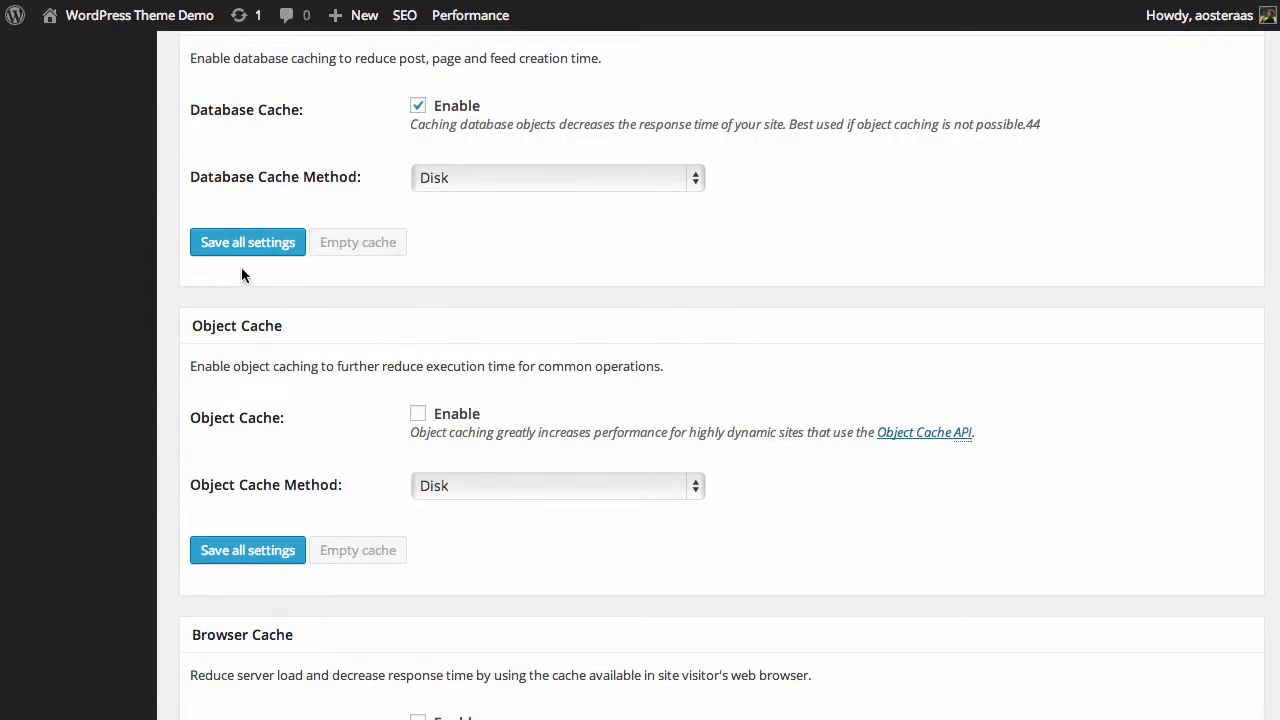
{"action": "left_click", "coordinate": [248, 242]}
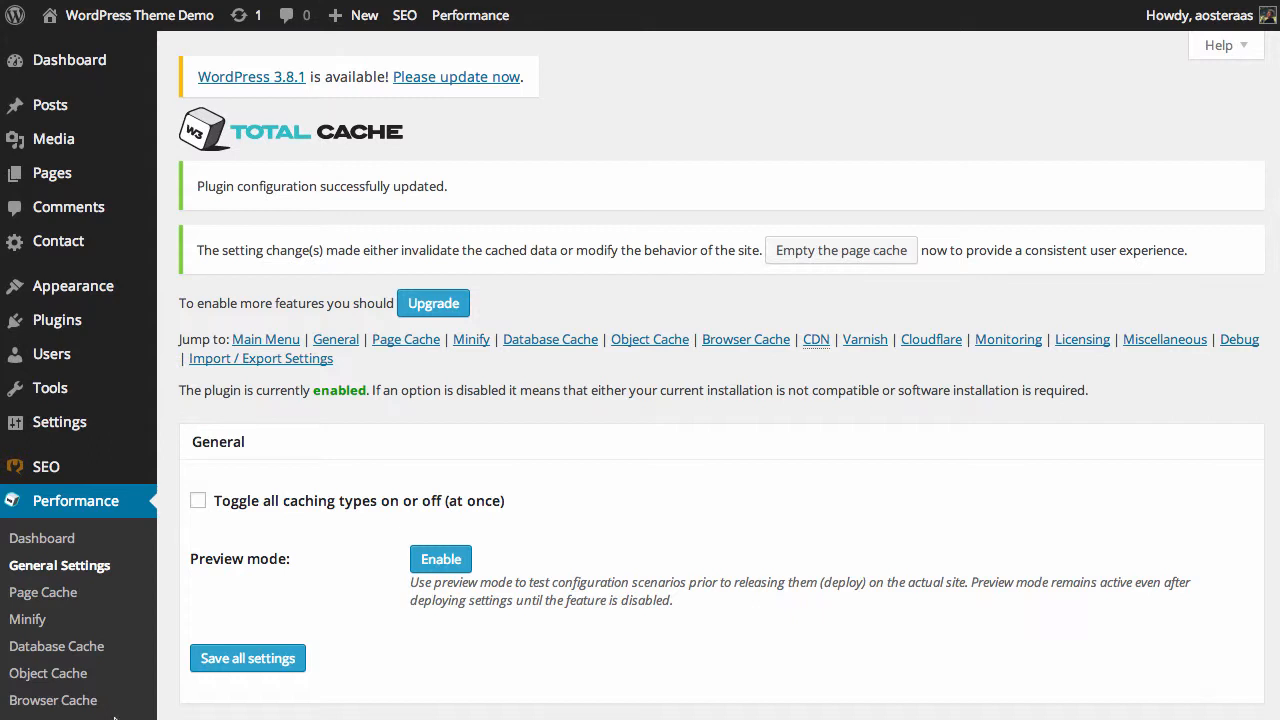
Go to the Performance > Database Cache page showing disk-based database caching enabled.
{"action": "left_click", "coordinate": [60, 646]}
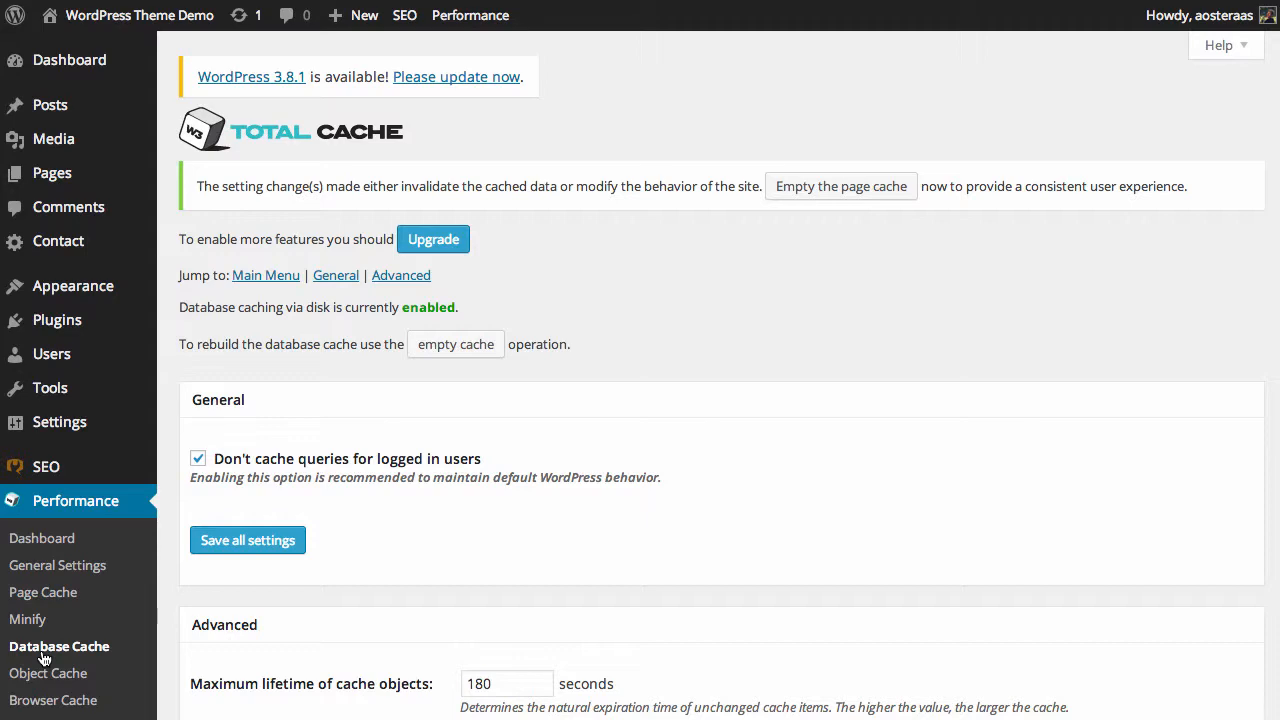
{"action": "mouse_move", "coordinate": [628, 660]}
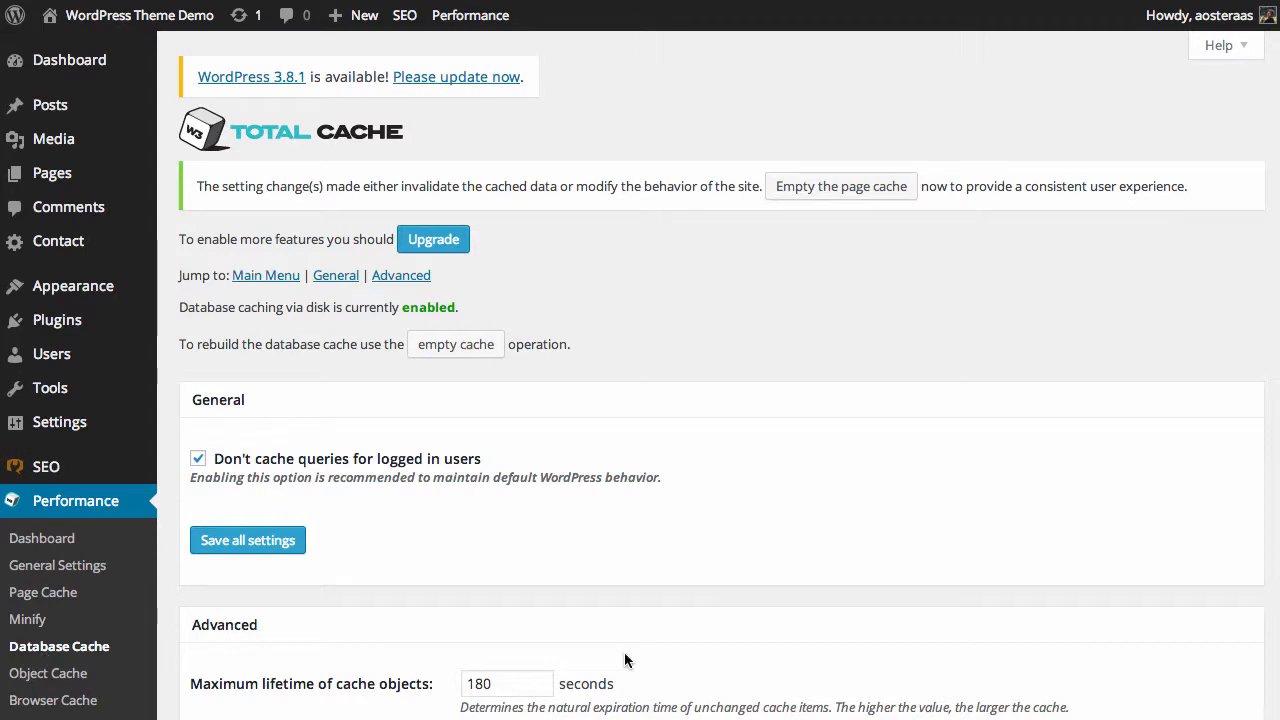
{"action": "scroll", "scroll_direction": "down", "scroll_amount": 3}
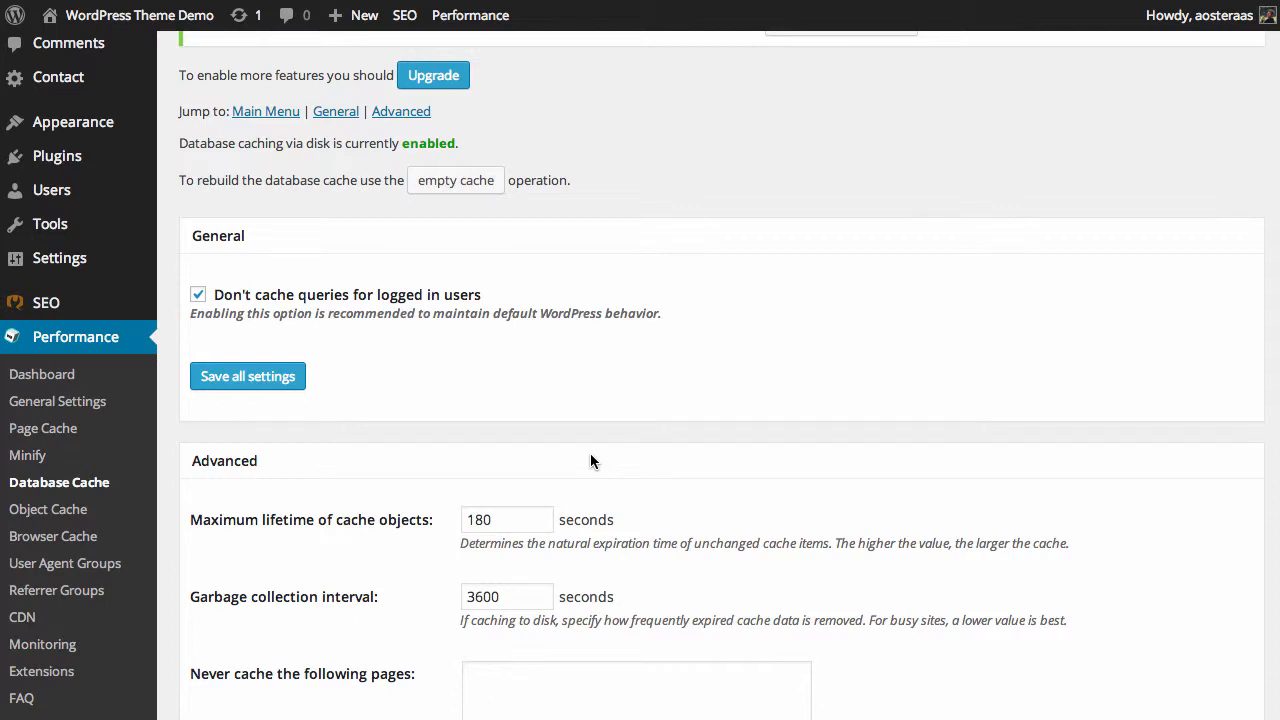
{"action": "scroll", "scroll_direction": "down", "scroll_amount": 3}
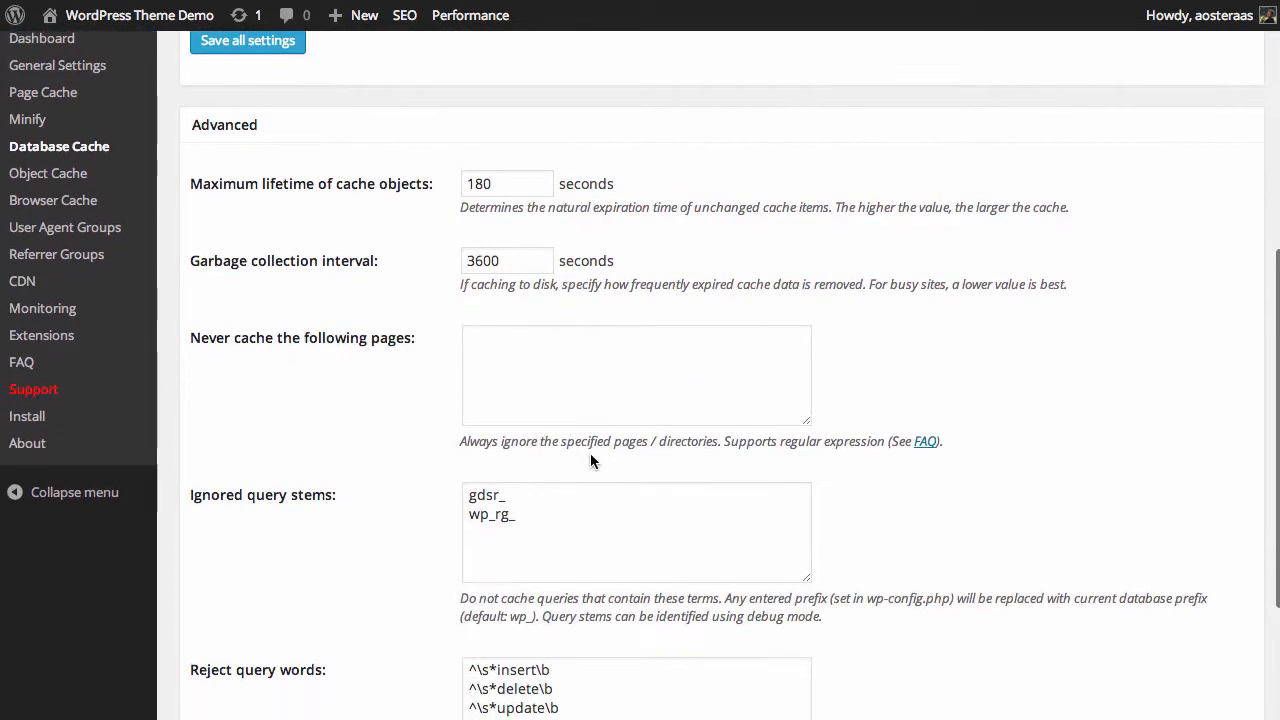
{"action": "scroll", "scroll_direction": "down", "scroll_amount": 3}
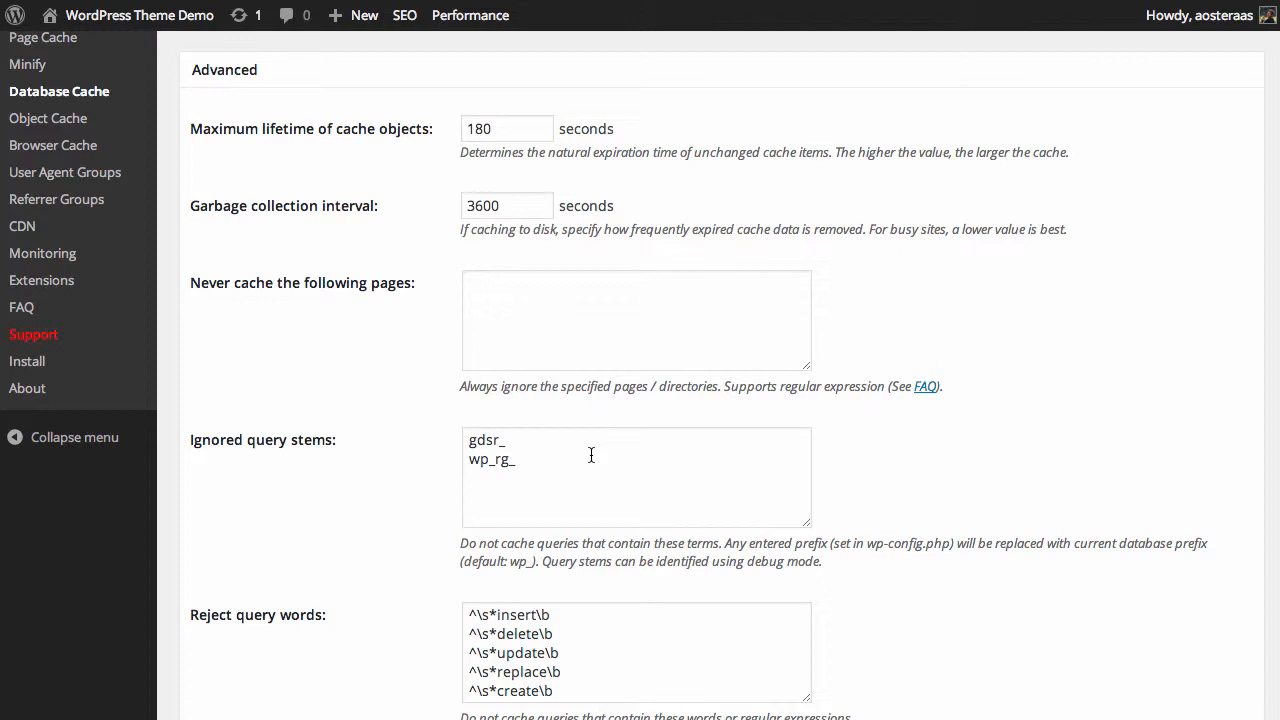
{"action": "scroll", "scroll_direction": "down", "scroll_amount": 3}
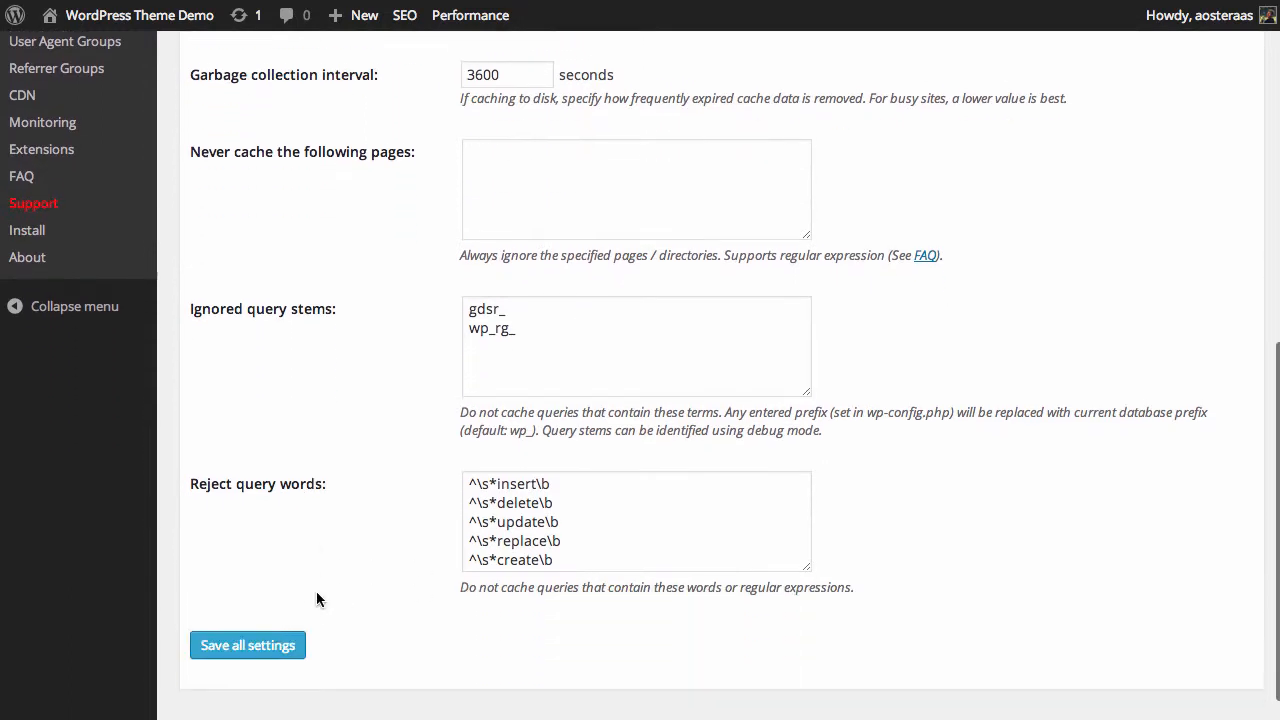
{"action": "scroll", "scroll_direction": "down", "scroll_amount": 3}
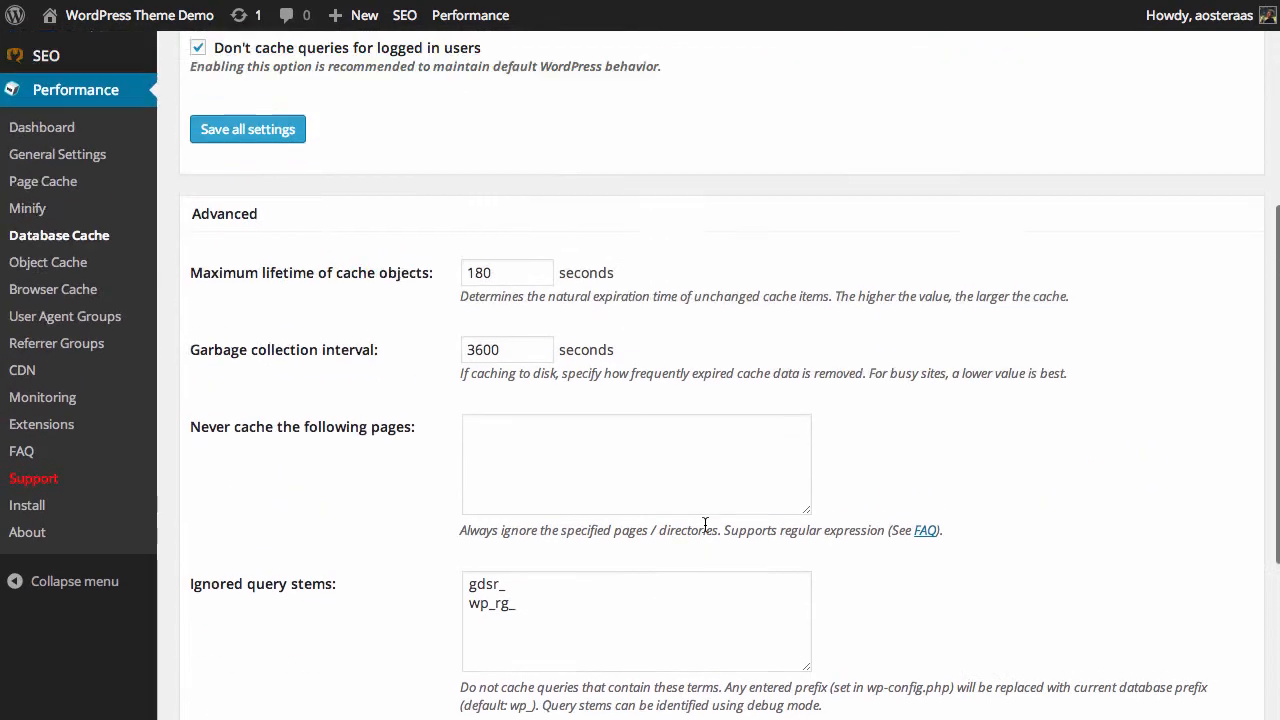
{"action": "scroll", "scroll_direction": "down", "scroll_amount": 3}
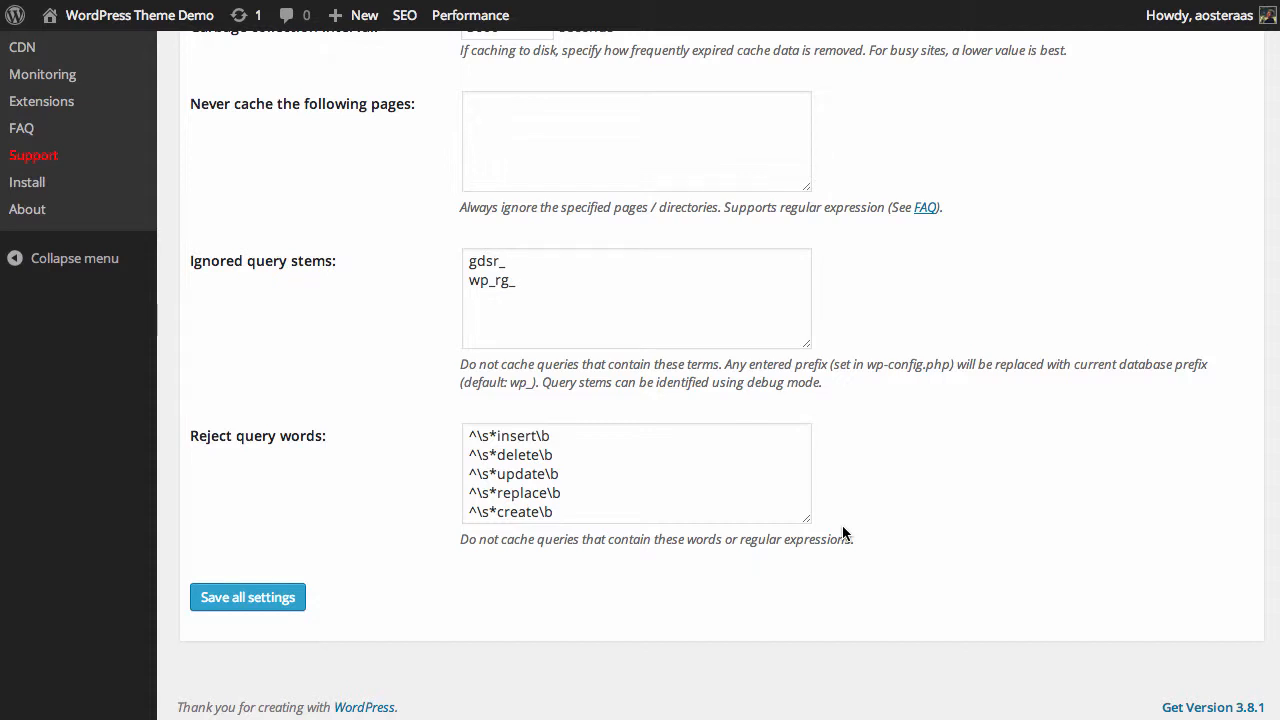
{"action": "mouse_move", "coordinate": [812, 578]}
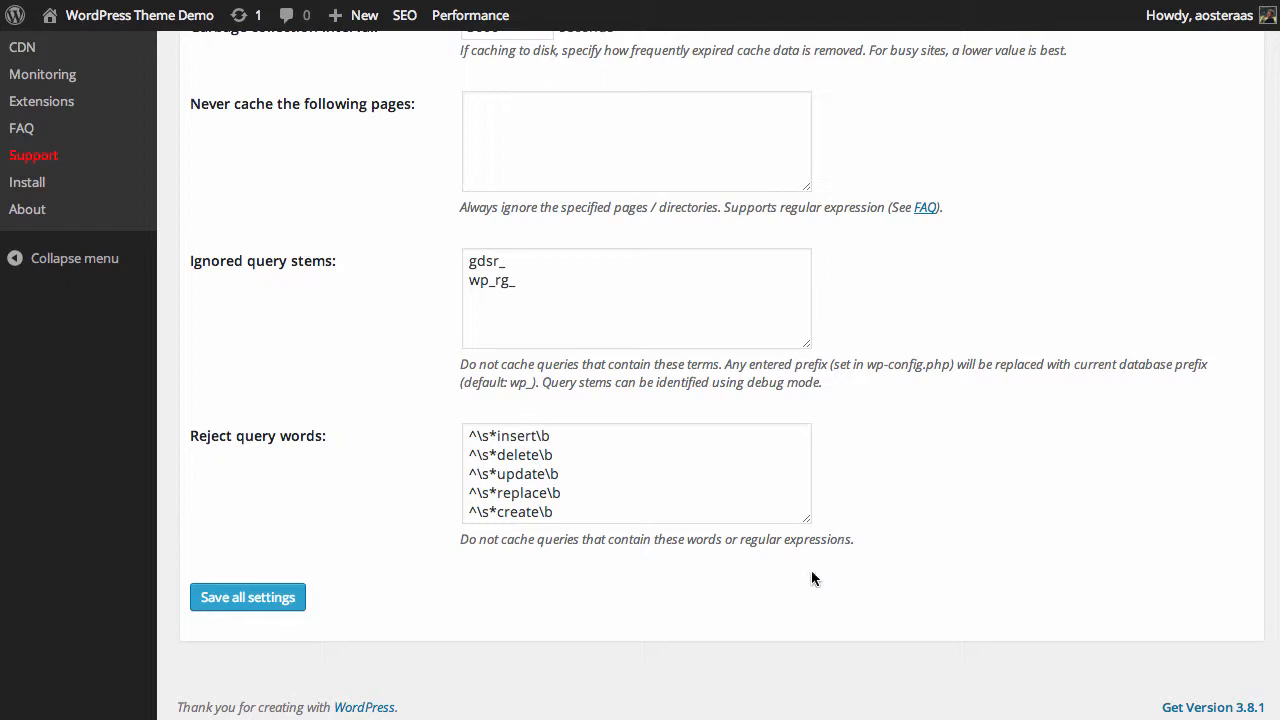
Save all Database Cache settings, then empty the page cache from the top notice.
{"action": "left_click", "coordinate": [248, 596]}
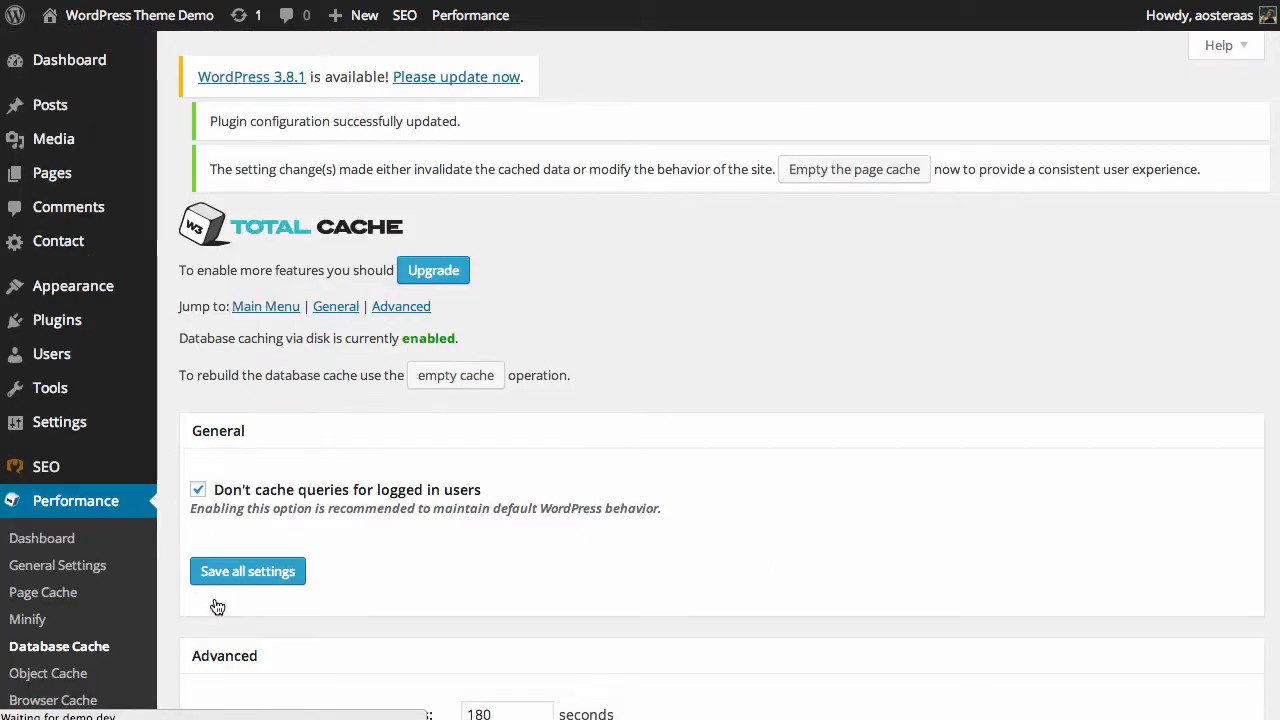
{"action": "left_click", "coordinate": [248, 572]}
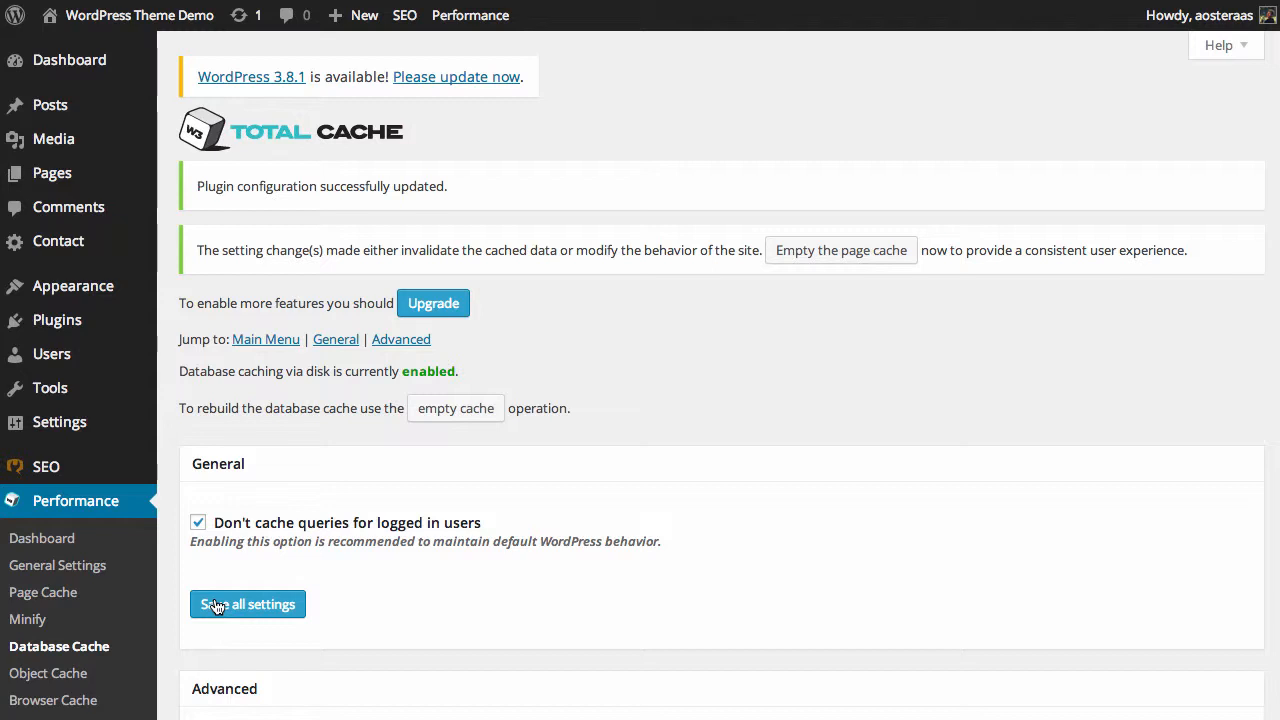
{"action": "left_click", "coordinate": [840, 250]}
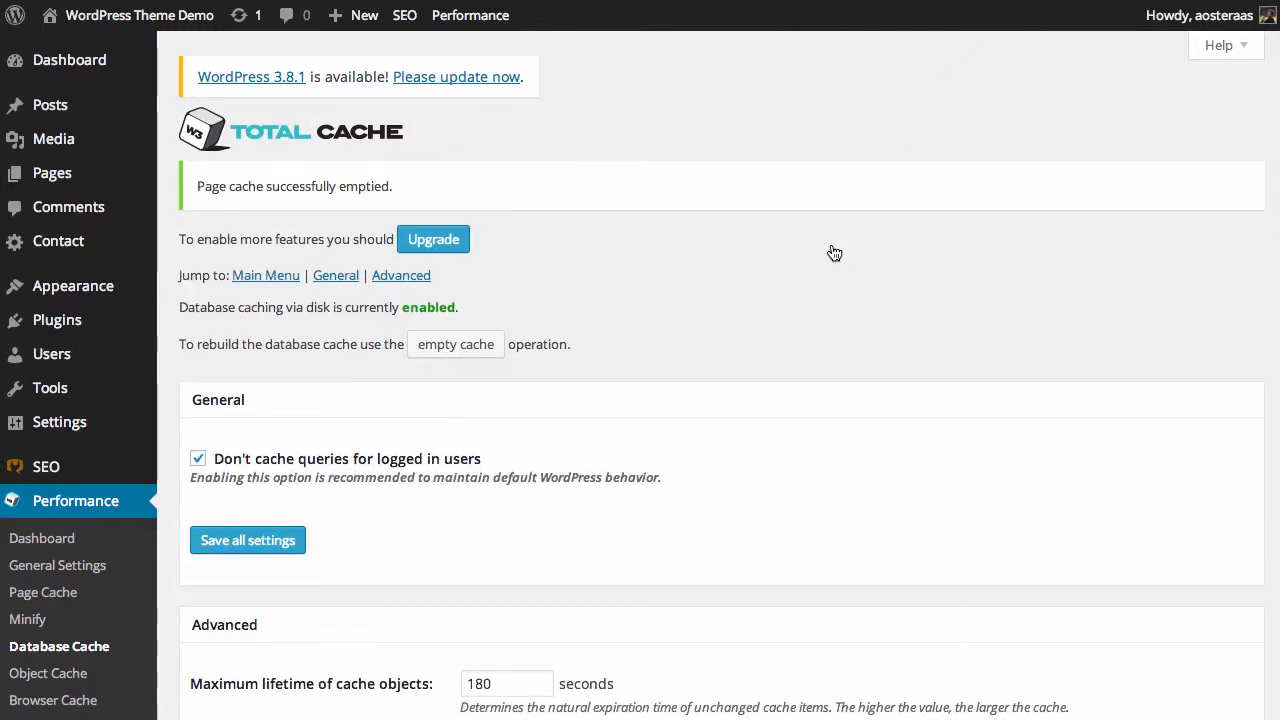